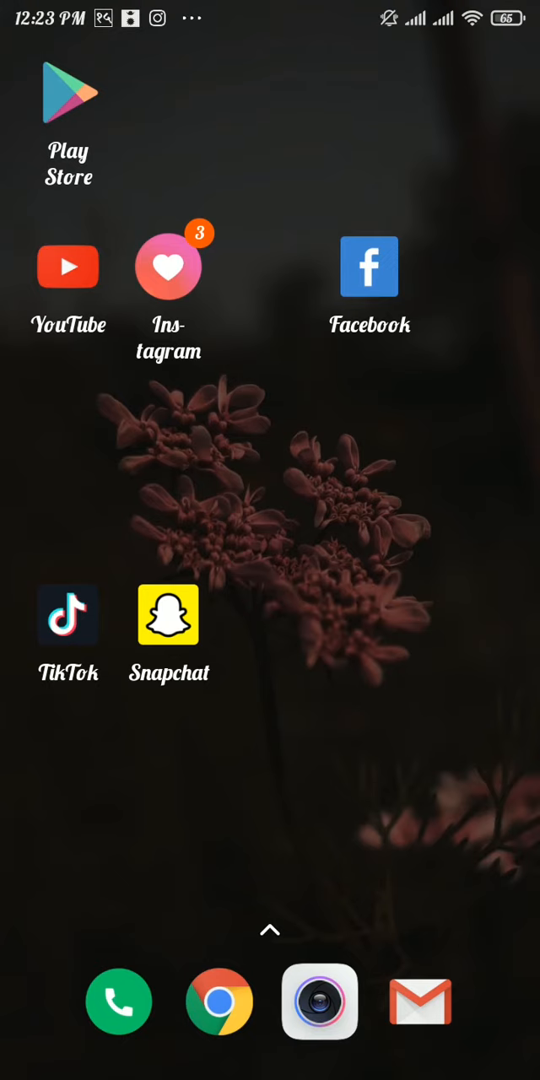
Launch TikTok and go to your own profile page
{"action": "left_click", "coordinate": [67, 616]}
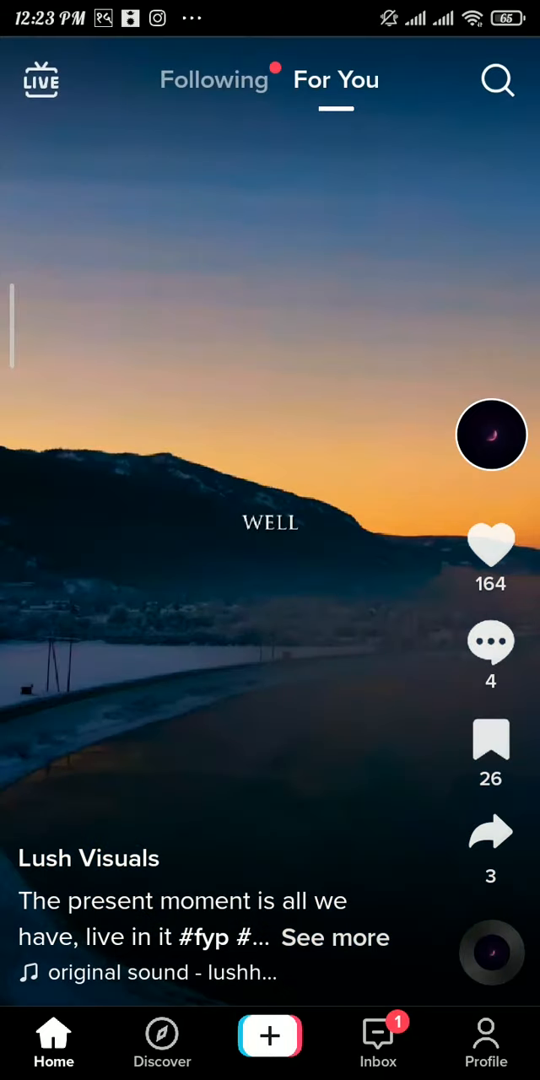
{"action": "left_click", "coordinate": [486, 1033]}
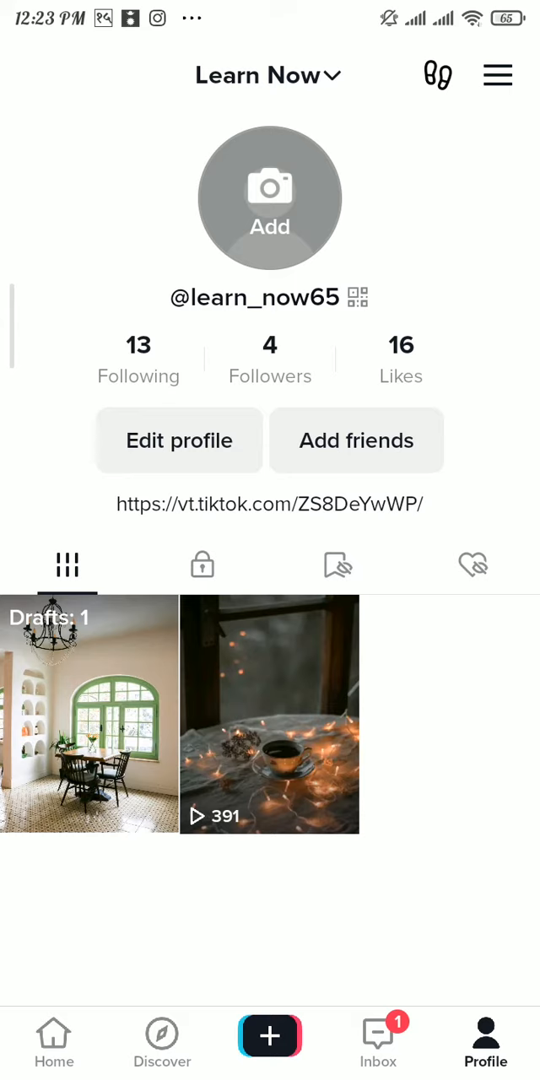
Reach Settings and privacy from the profile menu and scroll to its support options
{"action": "left_click", "coordinate": [496, 75]}
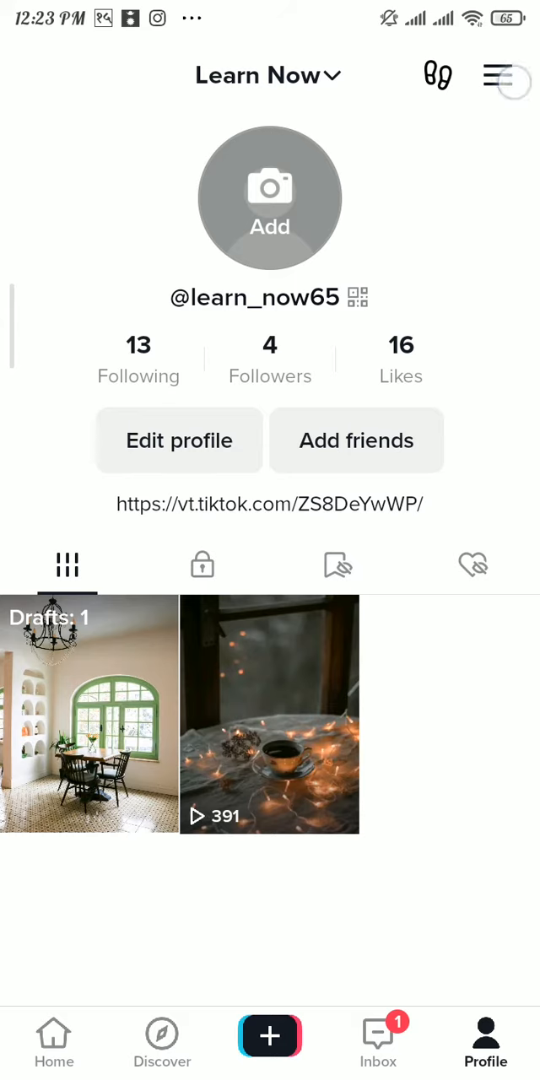
{"action": "left_click", "coordinate": [496, 74]}
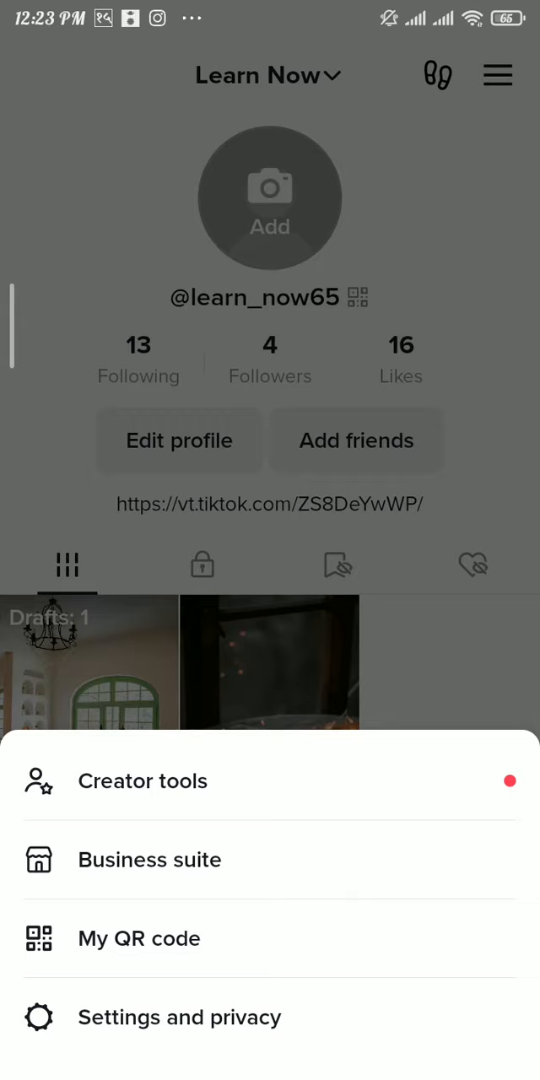
{"action": "left_click", "coordinate": [178, 1016]}
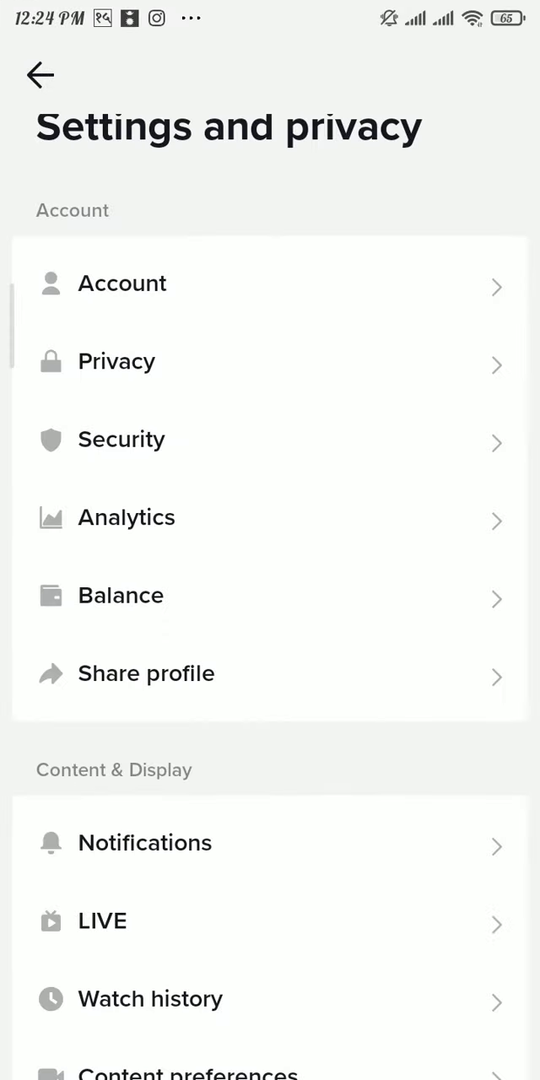
{"action": "scroll", "scroll_direction": "down", "scroll_amount": 3}
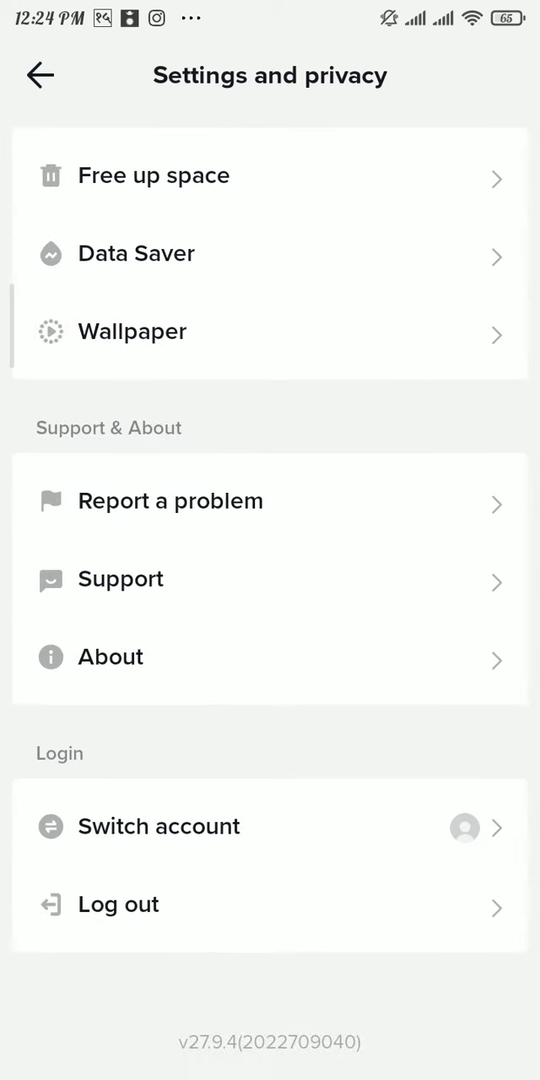
Navigate Report a problem to Account and profile, Profile Page, and the 'Other' article
{"action": "left_click", "coordinate": [171, 502]}
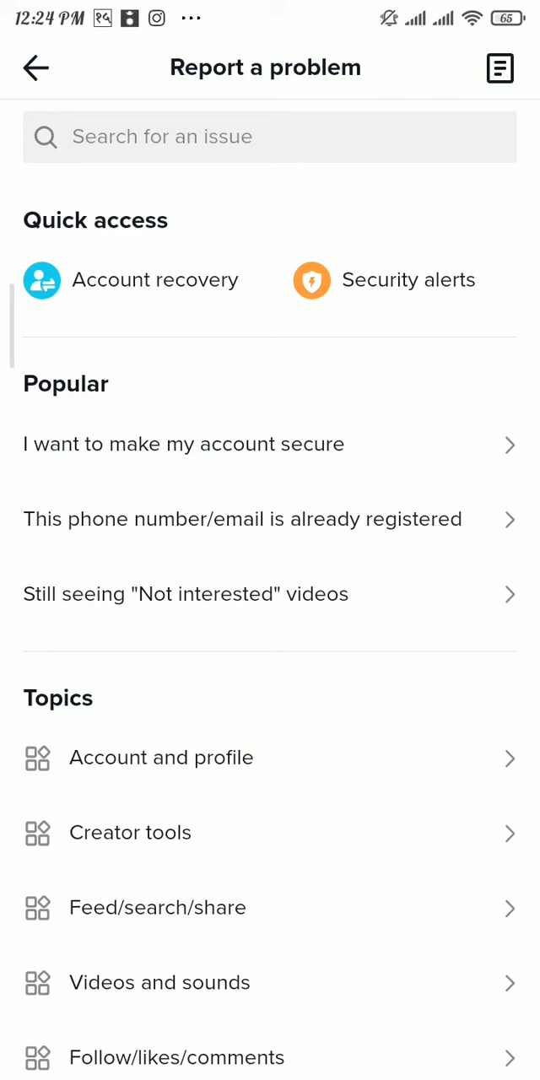
{"action": "left_click", "coordinate": [162, 758]}
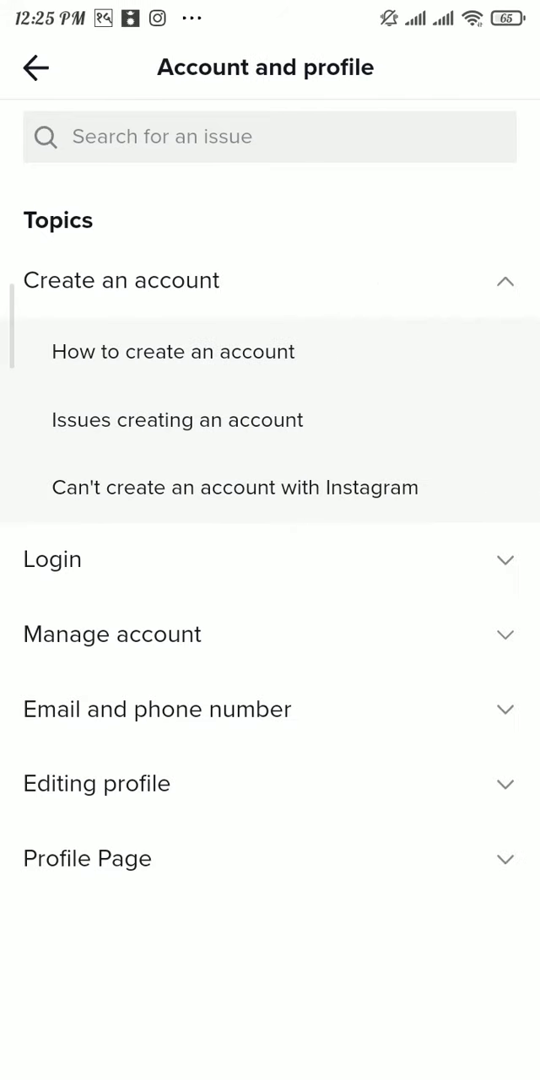
{"action": "left_click", "coordinate": [88, 857]}
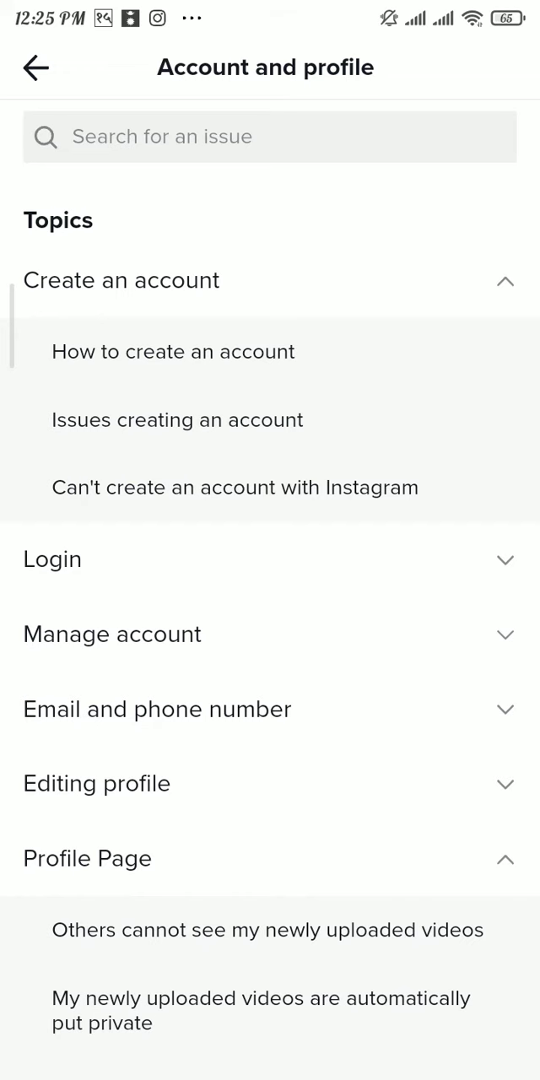
{"action": "scroll", "scroll_direction": "down", "scroll_amount": 3}
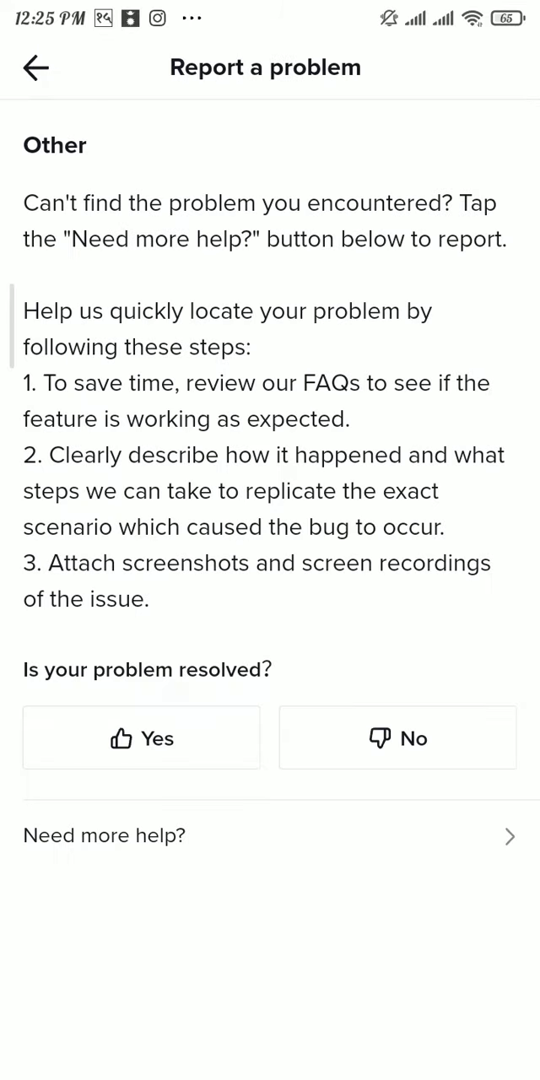
Use 'Need more help?' to reach the empty feedback form
{"action": "left_click", "coordinate": [142, 737]}
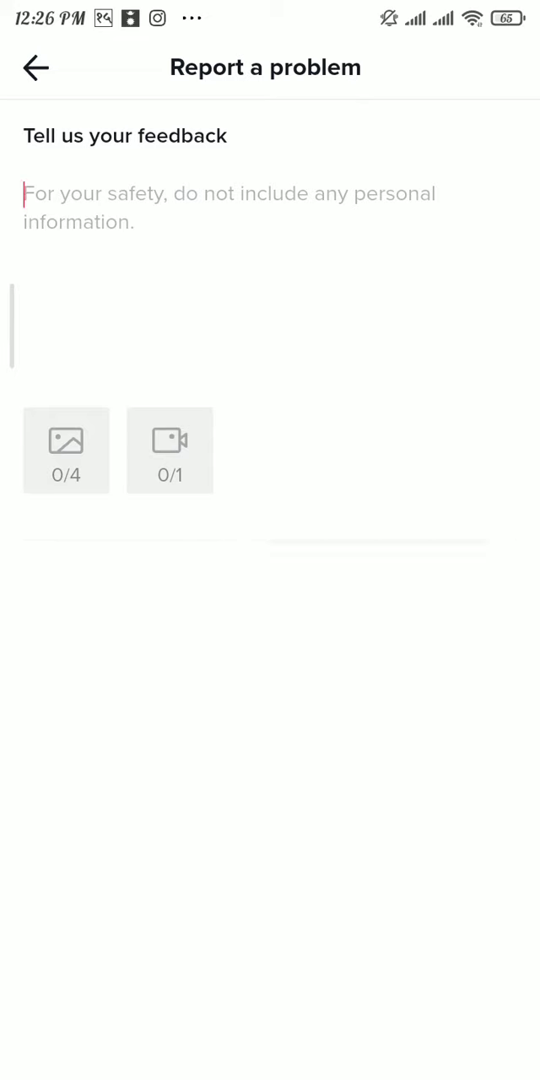
Write the message starting 'Hello team tiktok' asking to delete all the account's videos
{"action": "type", "text": "Hello team tiktok"}
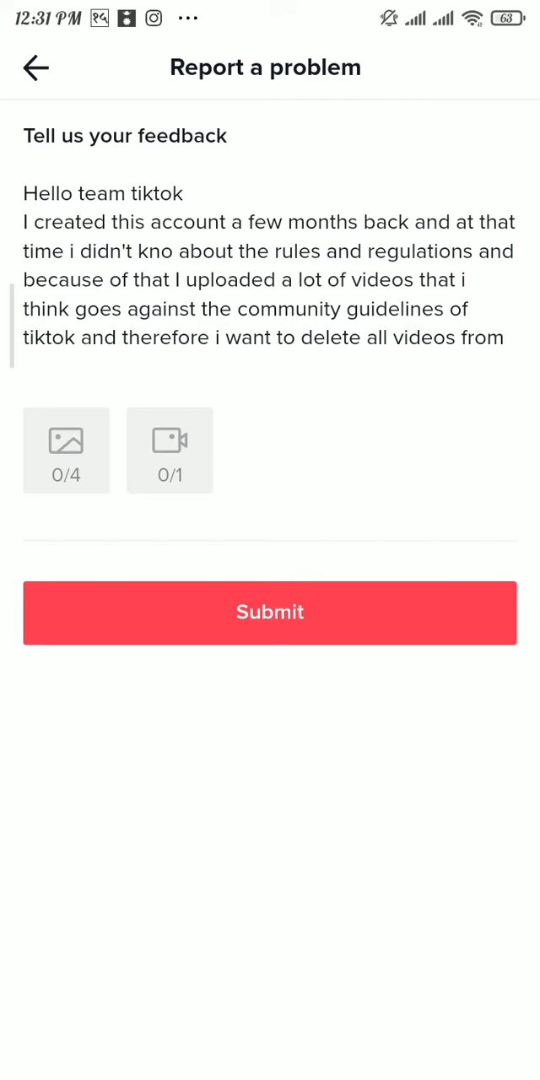
{"action": "scroll", "scroll_direction": "down", "scroll_amount": 3}
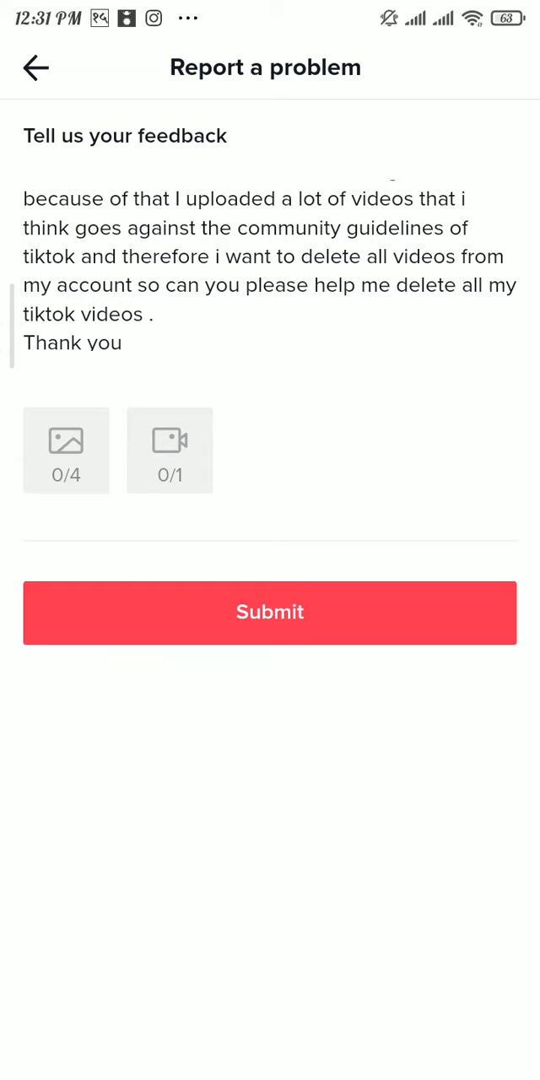